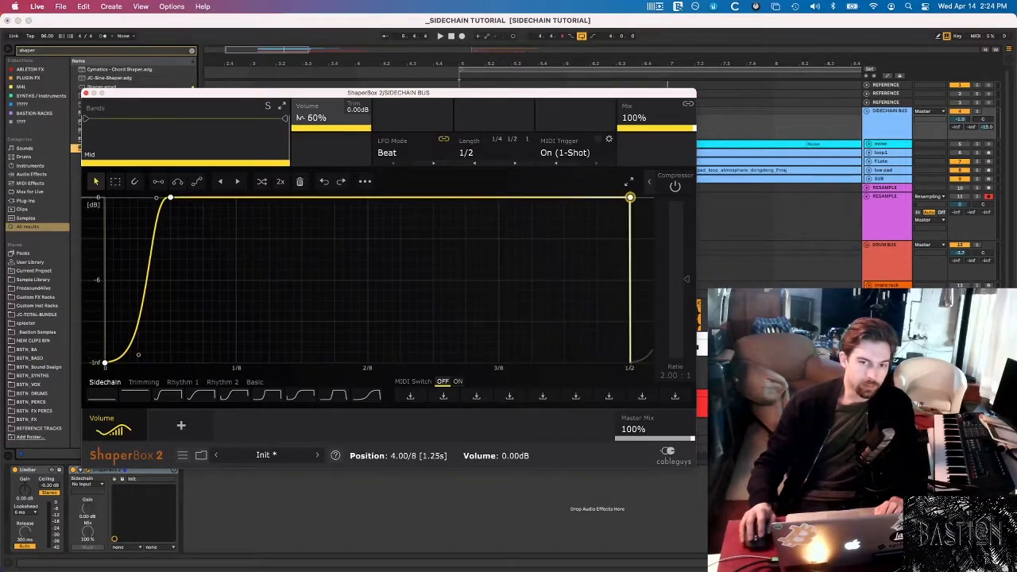
View the SNARE sidechain ShaperBox 2 volume shaper set to 1/4 length.
{"action": "left_click", "coordinate": [578, 235]}
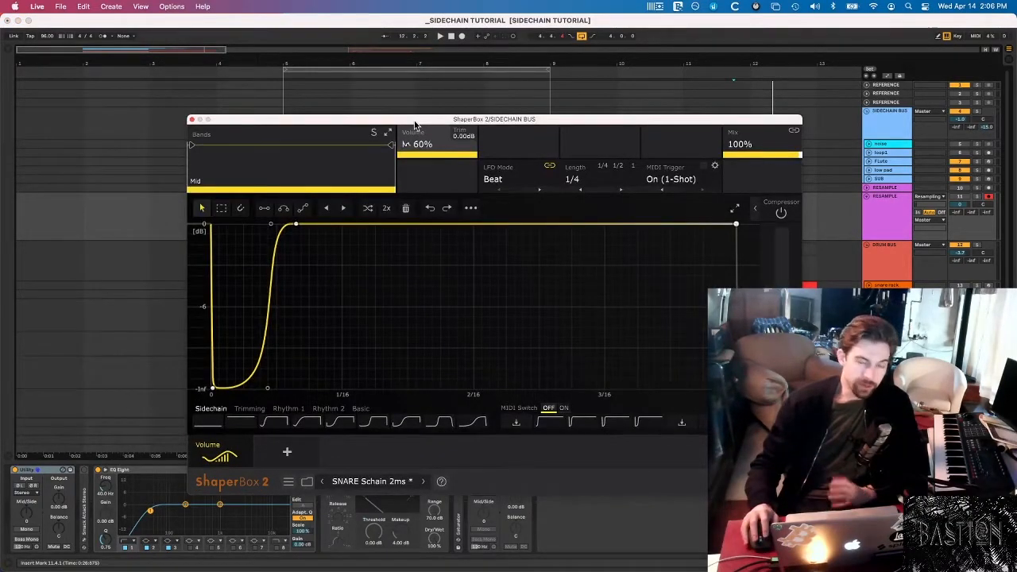
{"action": "left_click_drag", "start_coordinate": [495, 119], "coordinate": [517, 108]}
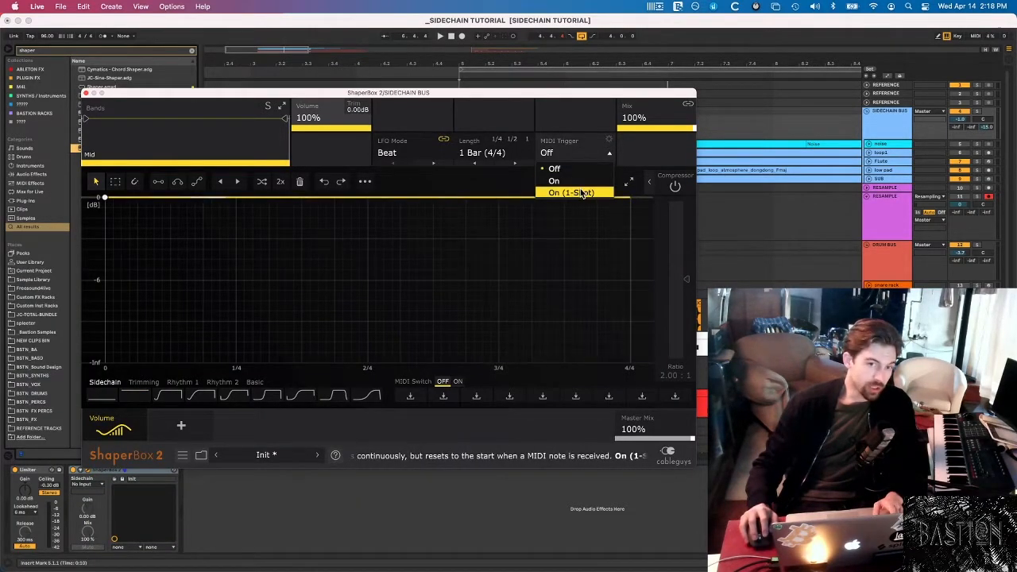
Set MIDI Trigger to On (1-Shot), try Hertz LFO mode, then return to Beat sync.
{"action": "left_click", "coordinate": [571, 192]}
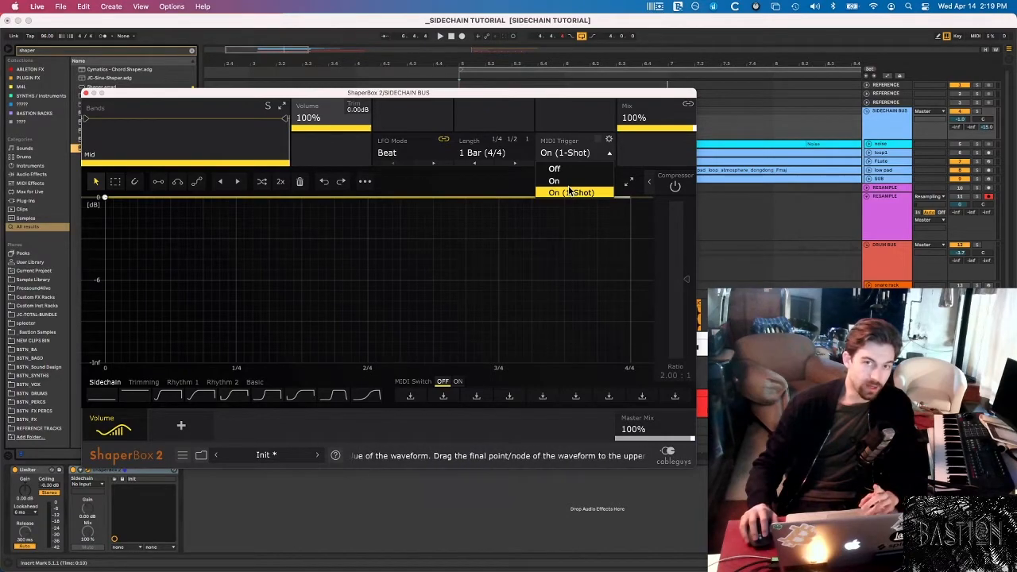
{"action": "left_click", "coordinate": [411, 153]}
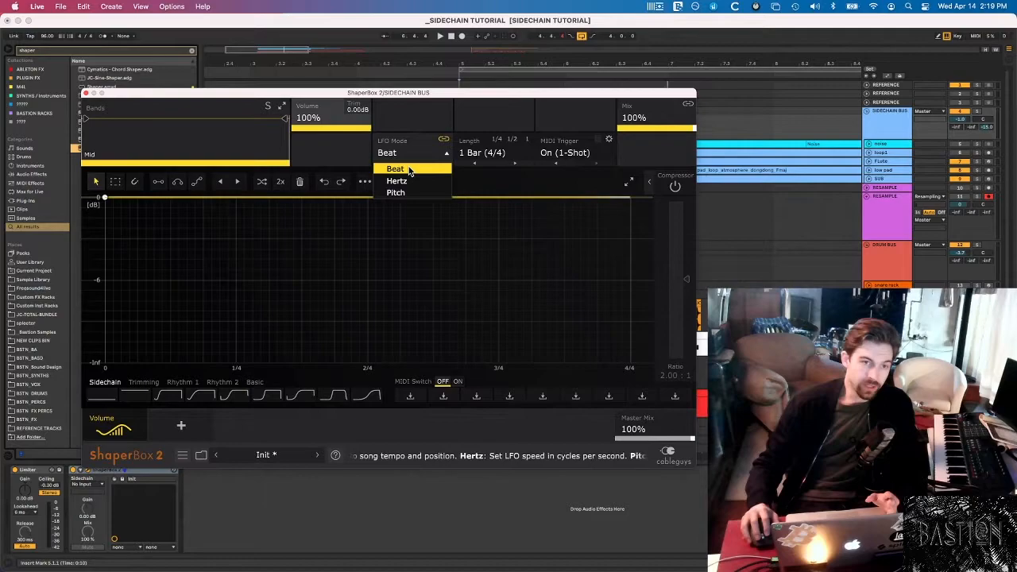
{"action": "left_click", "coordinate": [397, 181]}
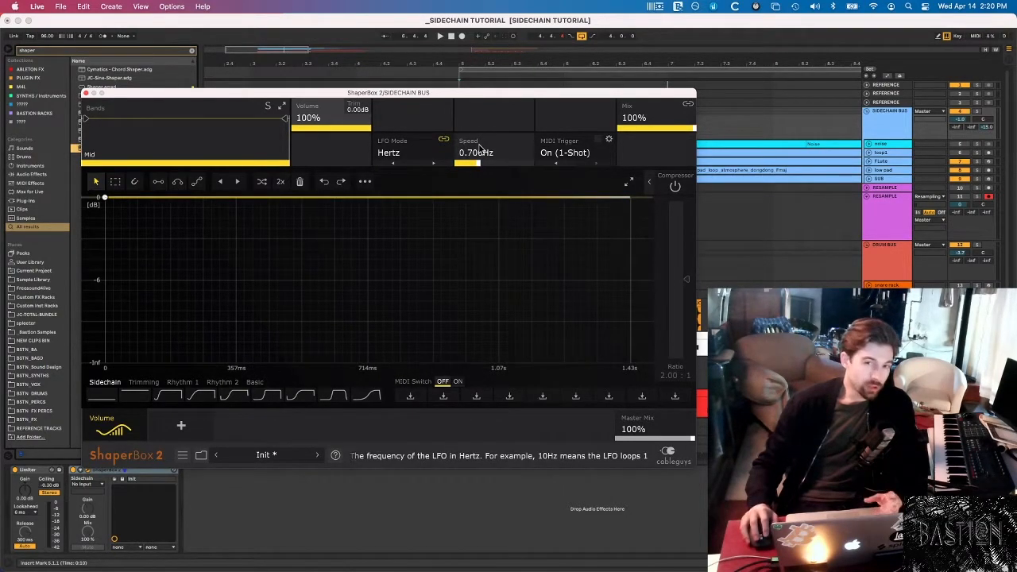
{"action": "left_click", "coordinate": [390, 152]}
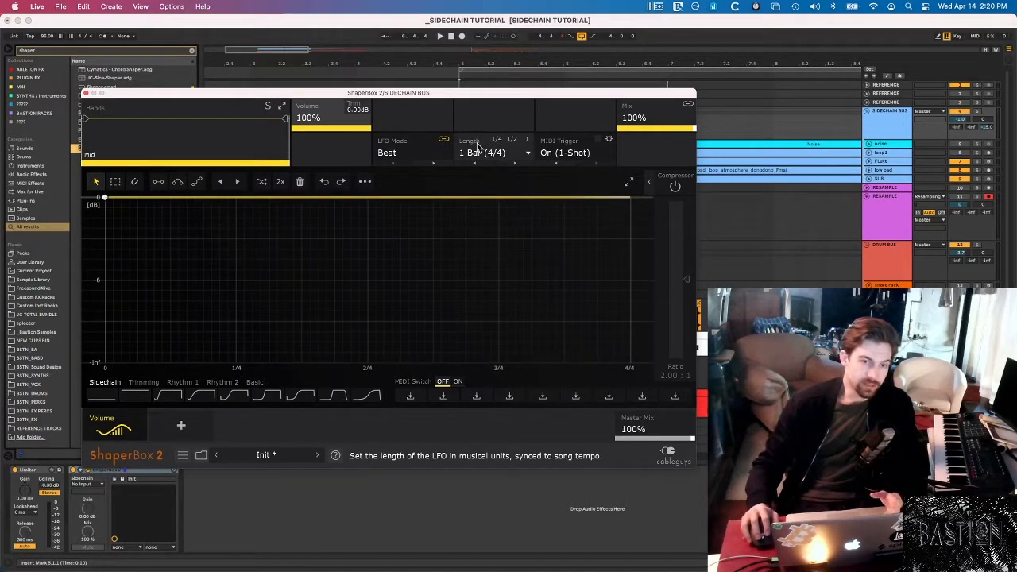
Set the shaper cycle Length to 1/2 bar.
{"action": "left_click", "coordinate": [490, 153]}
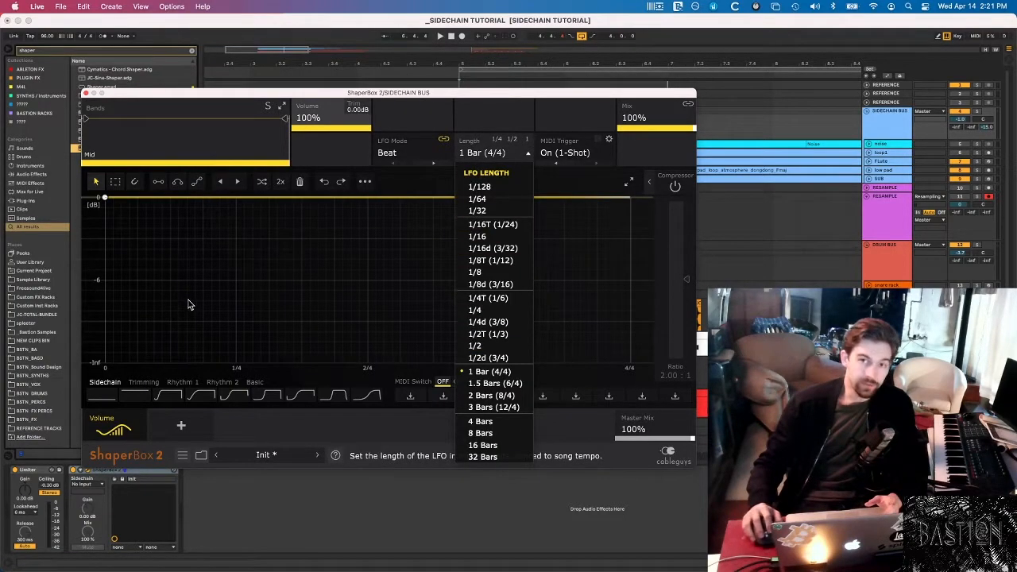
{"action": "left_click", "coordinate": [474, 346]}
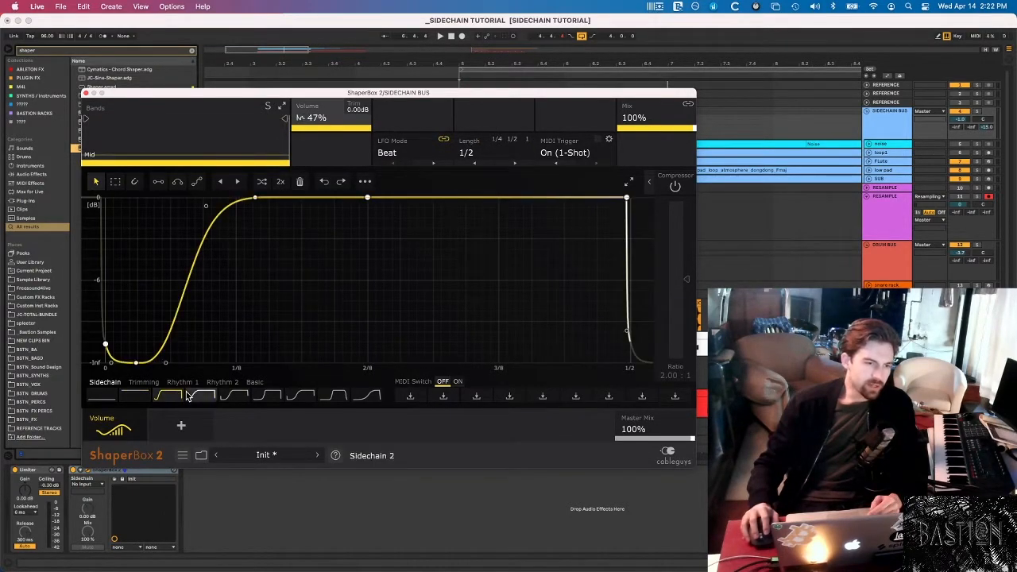
Audition two built-in Sidechain volume shape presets.
{"action": "left_click", "coordinate": [298, 396]}
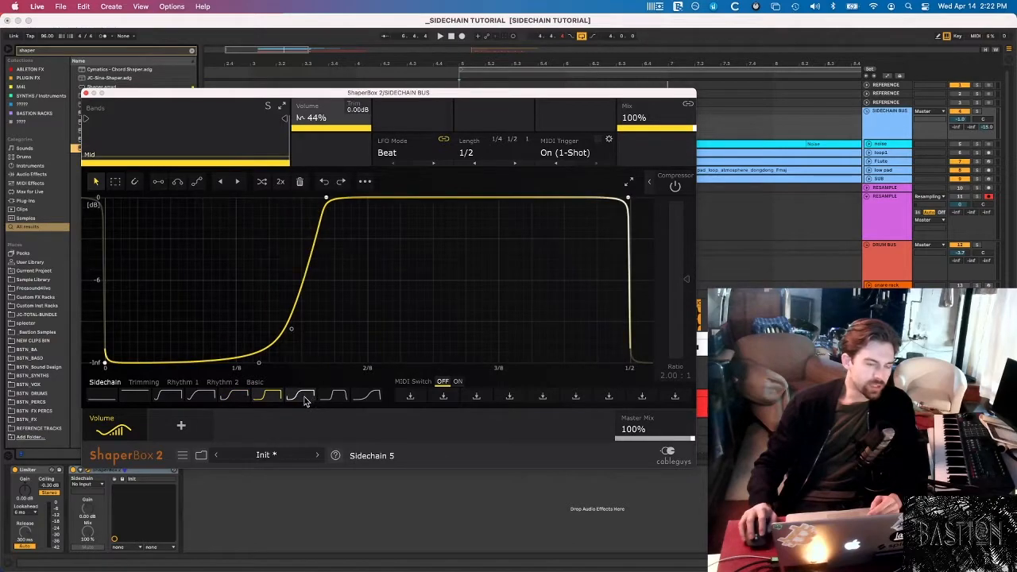
{"action": "left_click", "coordinate": [334, 396]}
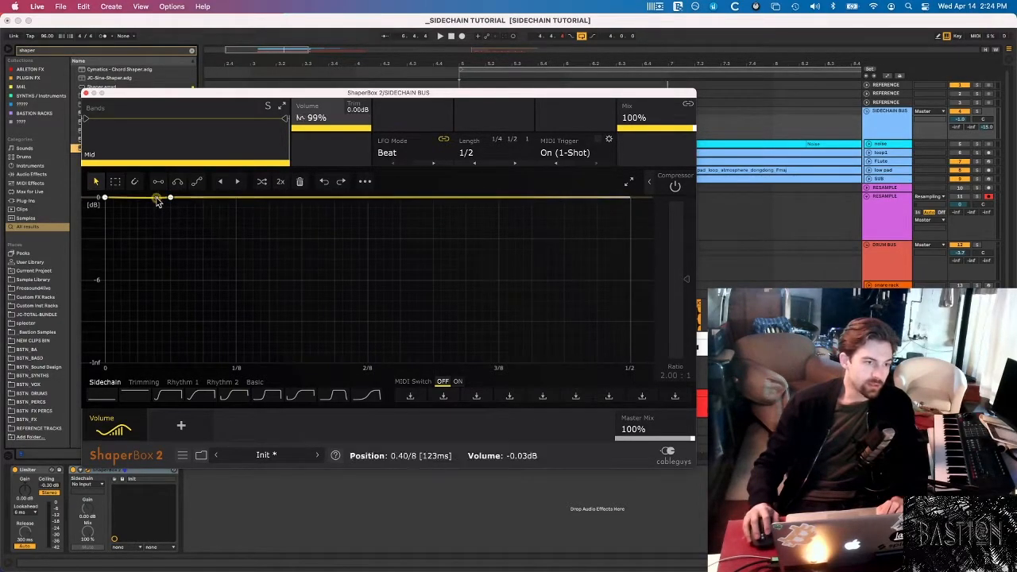
Redraw the volume curve with a peak near the start and a long linear fade.
{"action": "left_click_drag", "start_coordinate": [156, 197], "coordinate": [105, 362]}
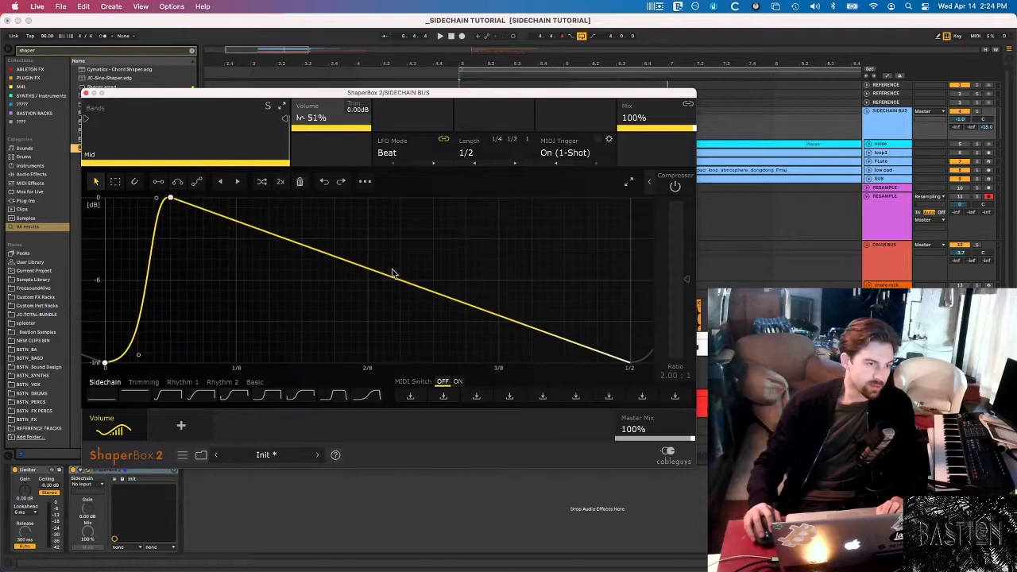
{"action": "left_click_drag", "start_coordinate": [630, 362], "coordinate": [619, 197]}
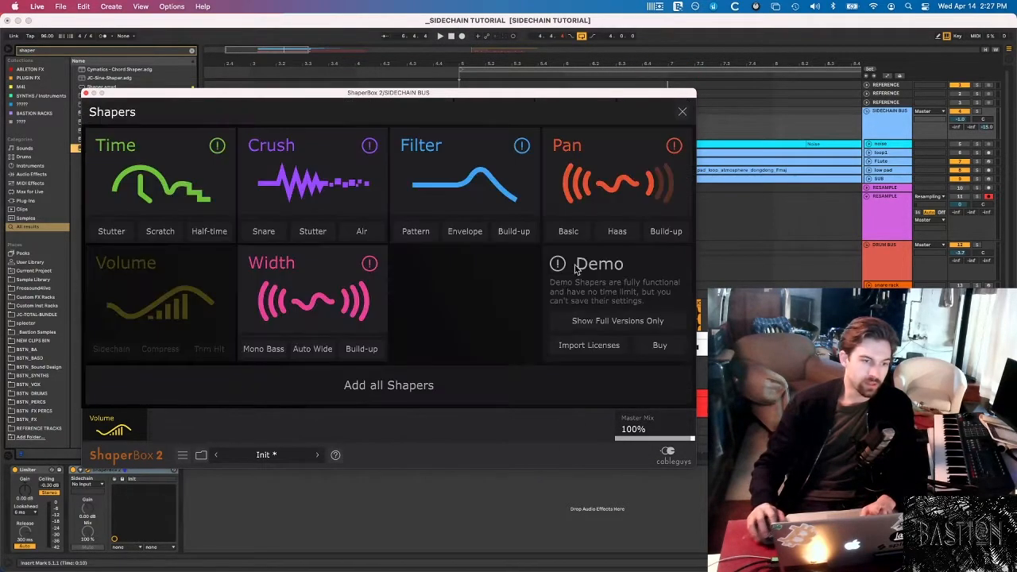
Close the Shapers list to reveal the TRIG SNRE and TRIG KICK track routing.
{"action": "left_click", "coordinate": [126, 262]}
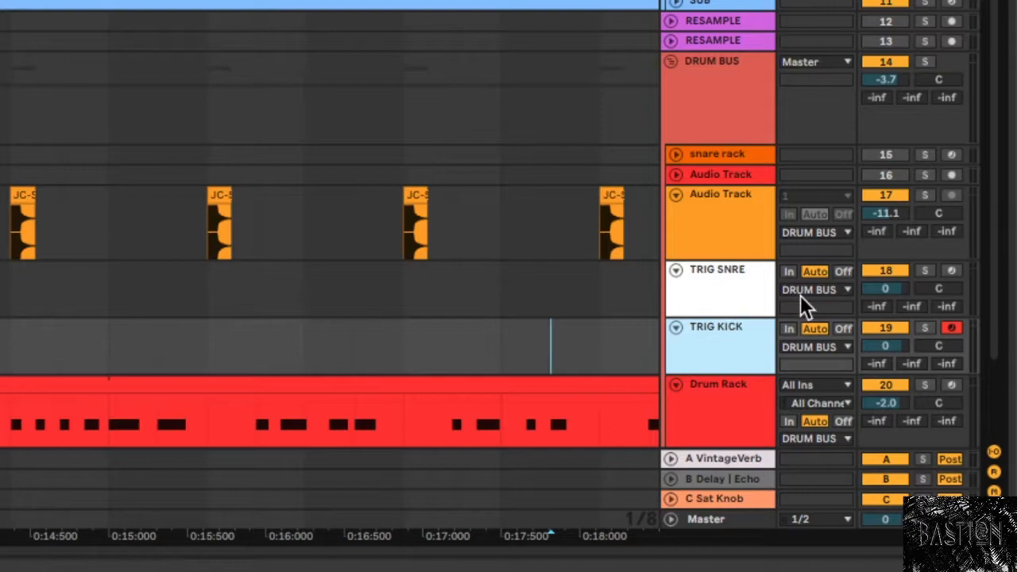
Route TRIG SNRE's MIDI To output to SIDECHAIN BUS, targeting the Sidechain chain's ShaperBox 2.
{"action": "left_click", "coordinate": [814, 289]}
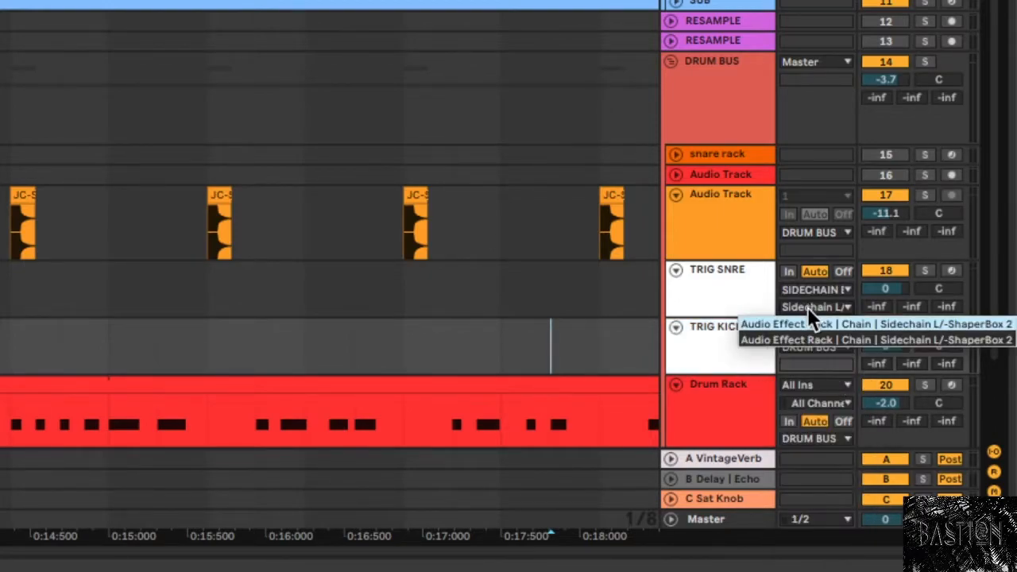
{"action": "left_click", "coordinate": [810, 346]}
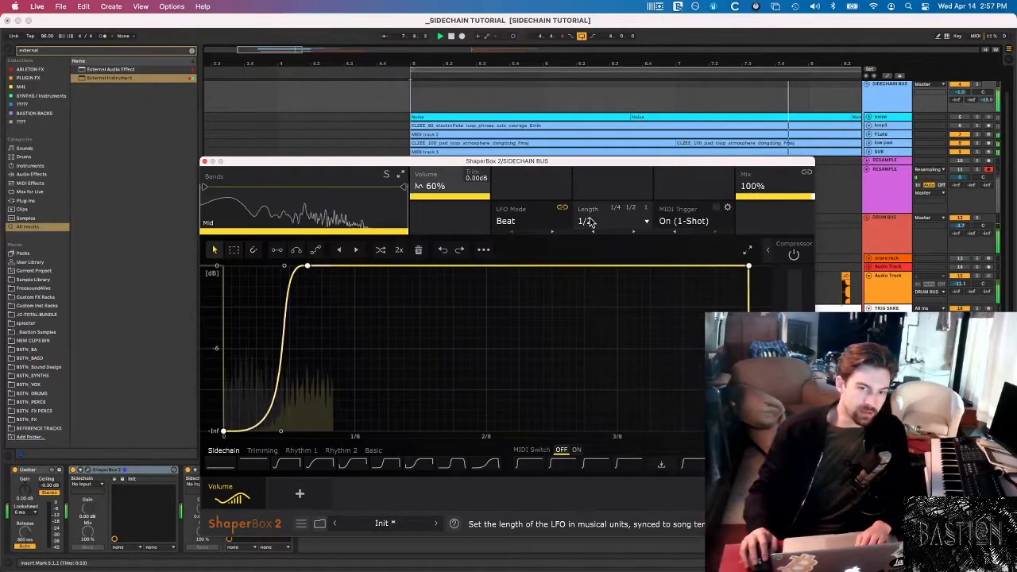
Shorten the ShaperBox envelope Length from 1/2 to 1/4.
{"action": "left_click", "coordinate": [585, 221]}
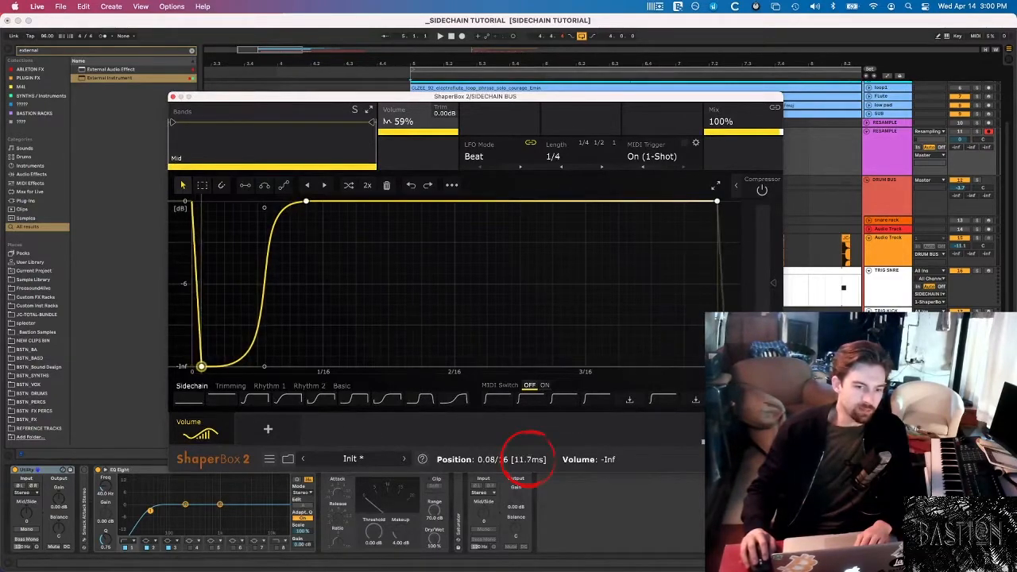
Lower the first envelope node so the curve starts fully ducked without a spike.
{"action": "left_click_drag", "start_coordinate": [203, 366], "coordinate": [209, 366]}
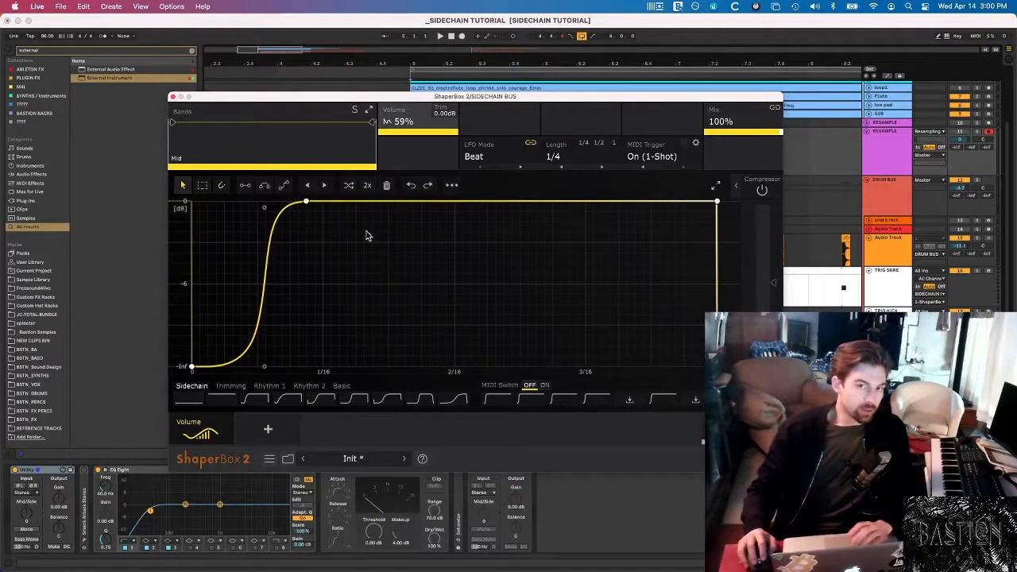
{"action": "mouse_move", "coordinate": [469, 105]}
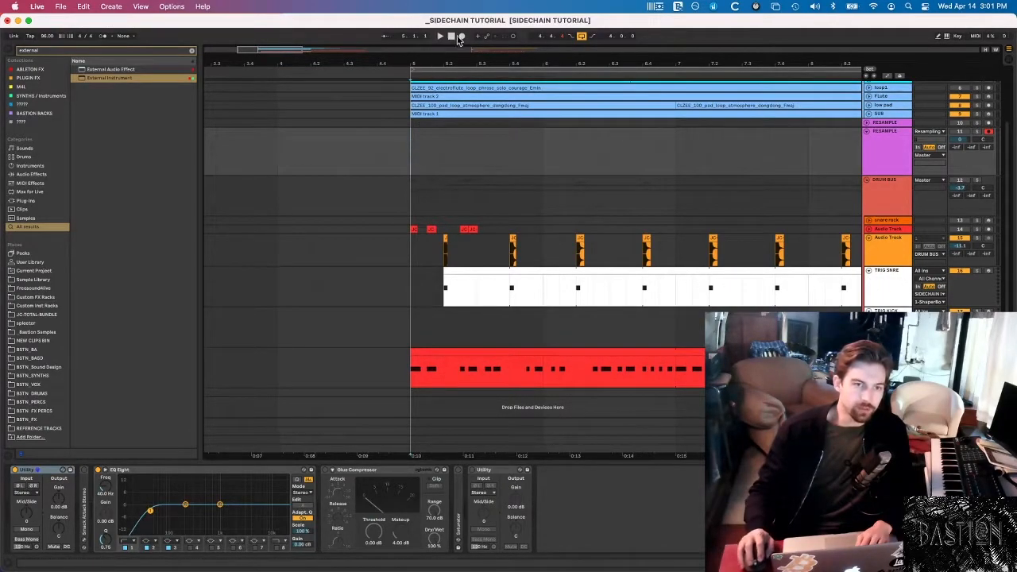
Play the arrangement to hear the ducking and adjust the envelope's start node.
{"action": "left_click", "coordinate": [441, 35]}
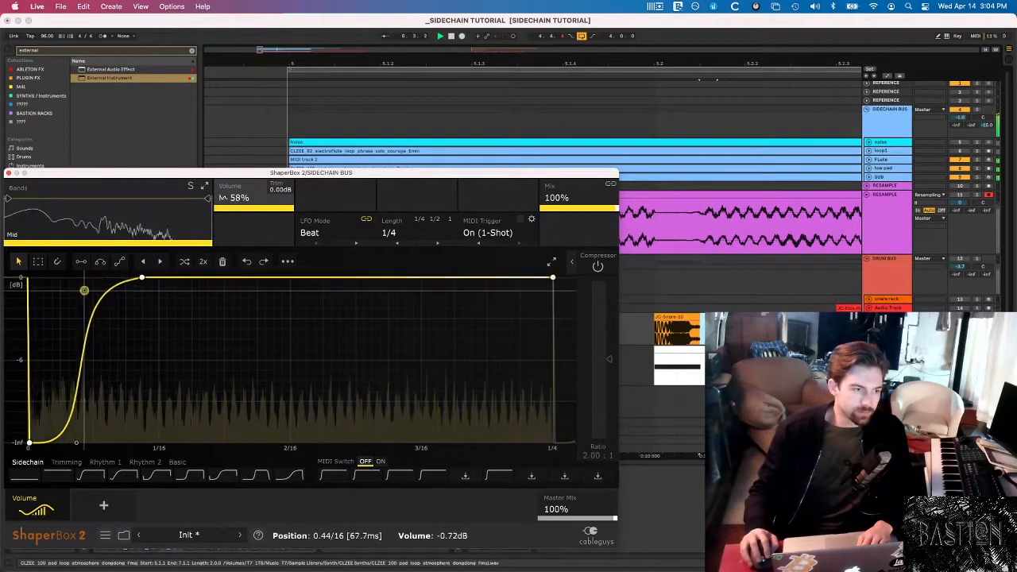
{"action": "left_click_drag", "start_coordinate": [142, 277], "coordinate": [102, 276]}
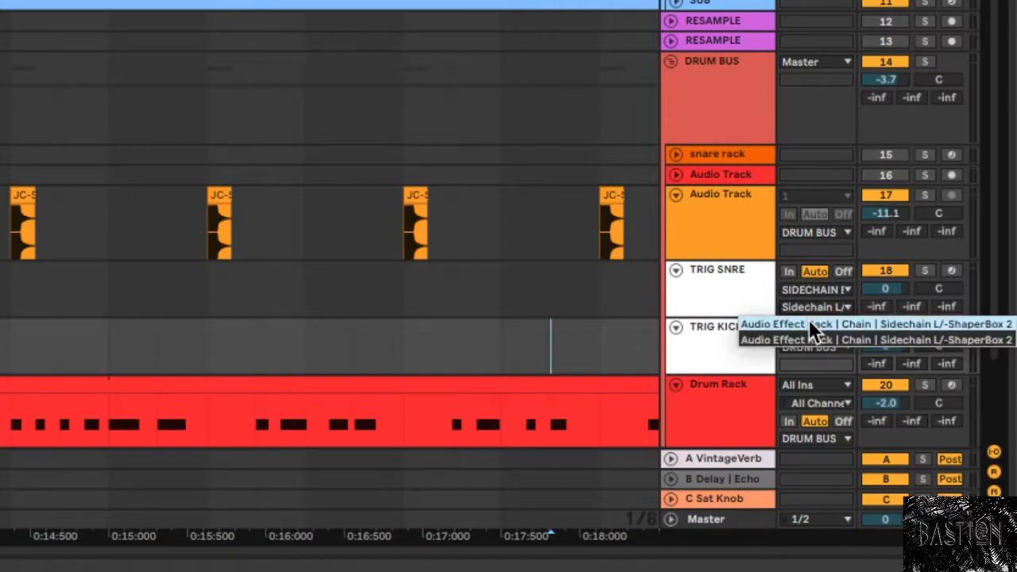
Route TRIG KICK's MIDI to ShaperBox 2 and confirm the shape Length at 1/4.
{"action": "left_click", "coordinate": [813, 347]}
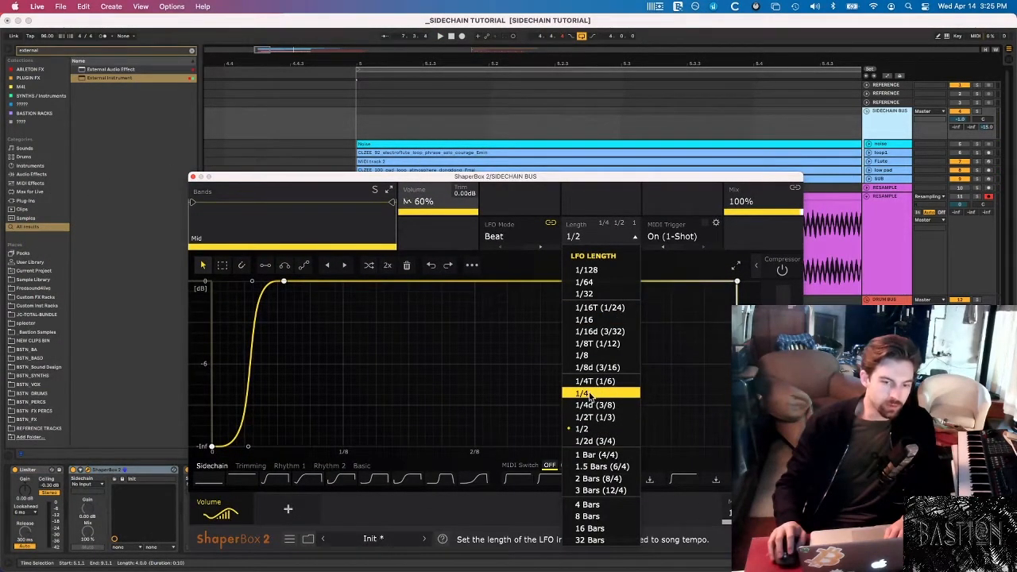
{"action": "left_click", "coordinate": [582, 393]}
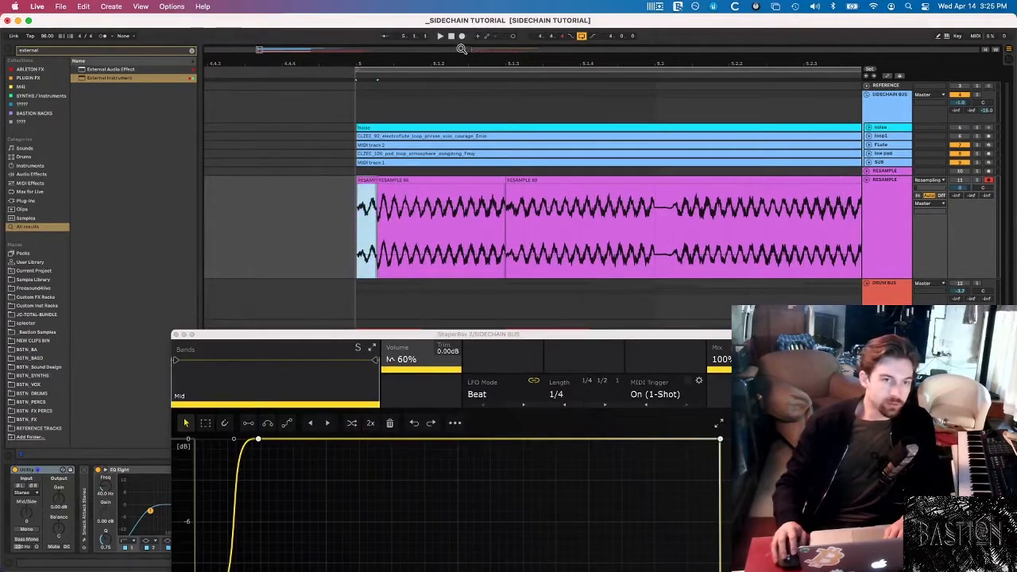
Play the arrangement with the ShaperBox 2 window moved below the resample clips.
{"action": "left_click", "coordinate": [440, 35]}
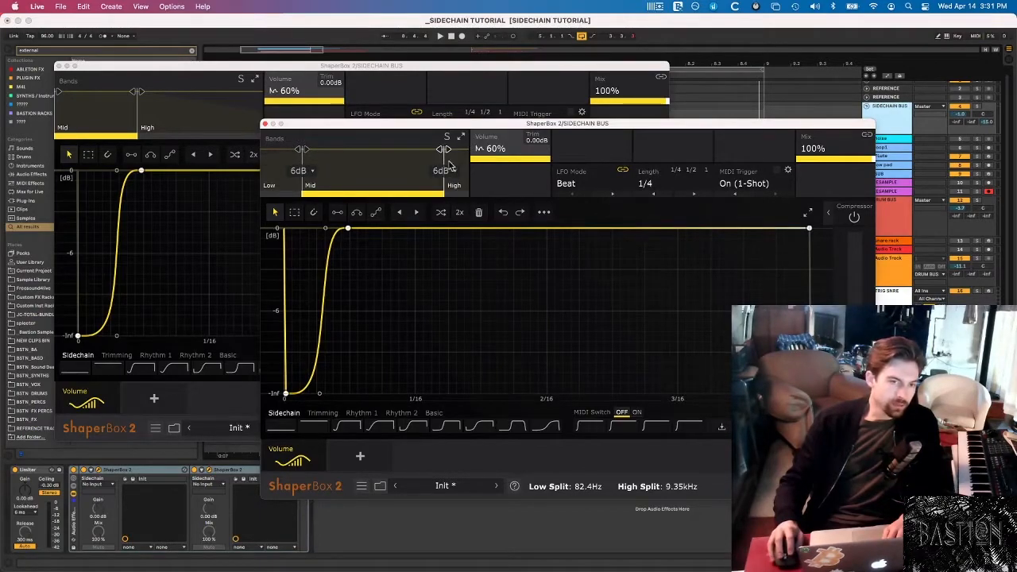
Drag the band split handle to set the Low/Mid/High crossover frequencies.
{"action": "left_click_drag", "start_coordinate": [448, 150], "coordinate": [452, 146]}
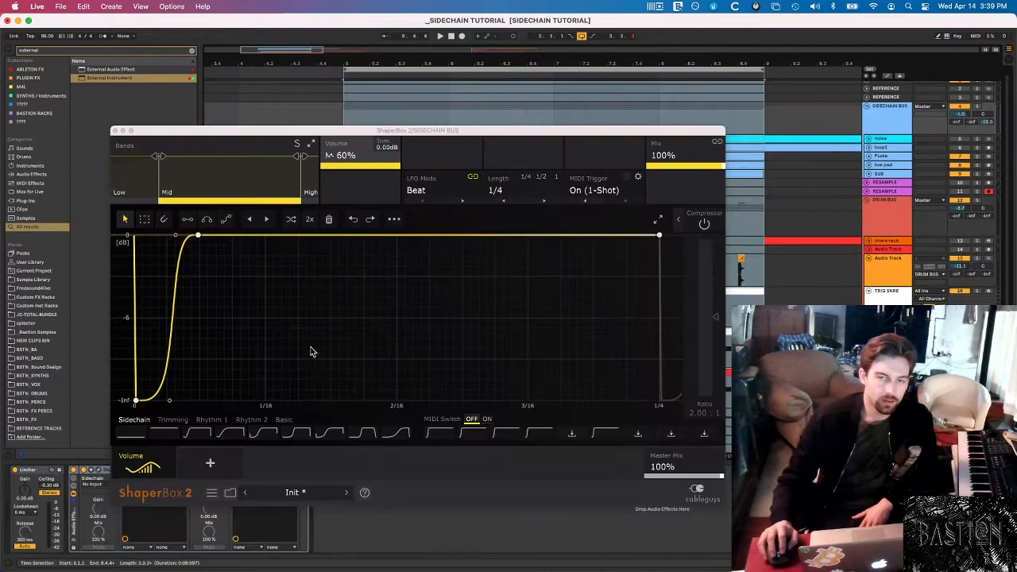
{"action": "mouse_move", "coordinate": [124, 355]}
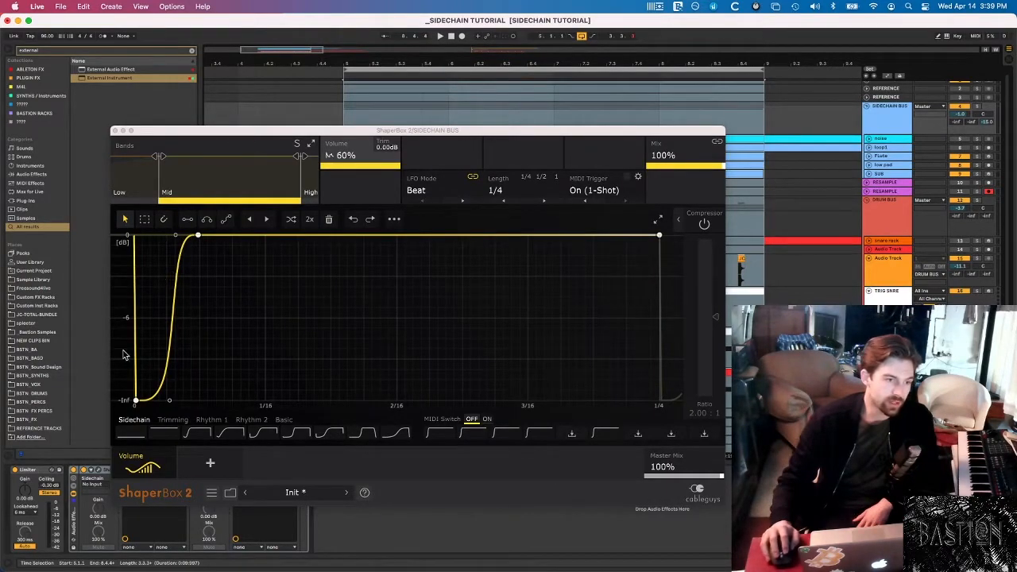
Save the ducking envelope as a private user preset and bring up the preset library.
{"action": "left_click", "coordinate": [211, 493]}
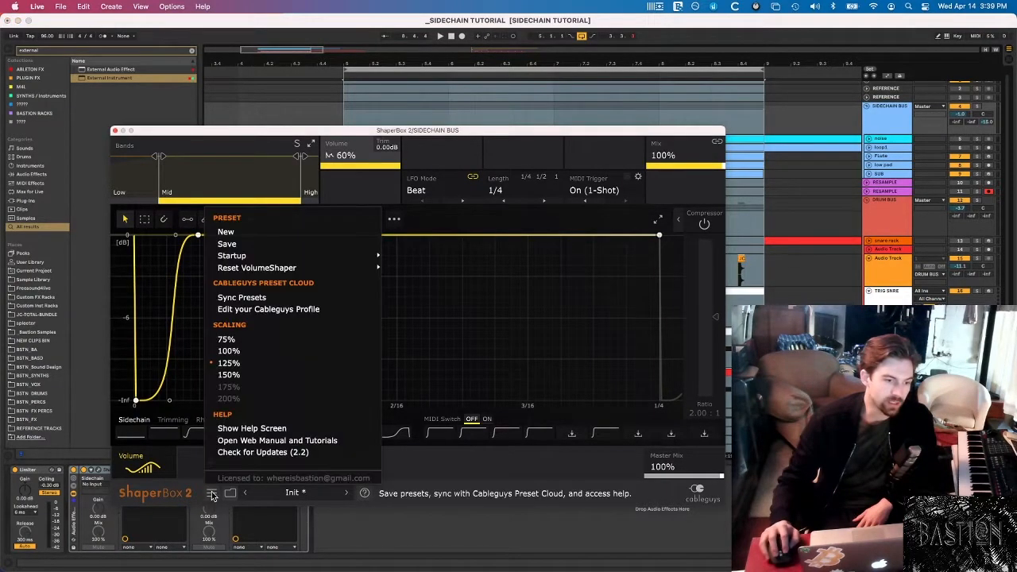
{"action": "left_click", "coordinate": [225, 243]}
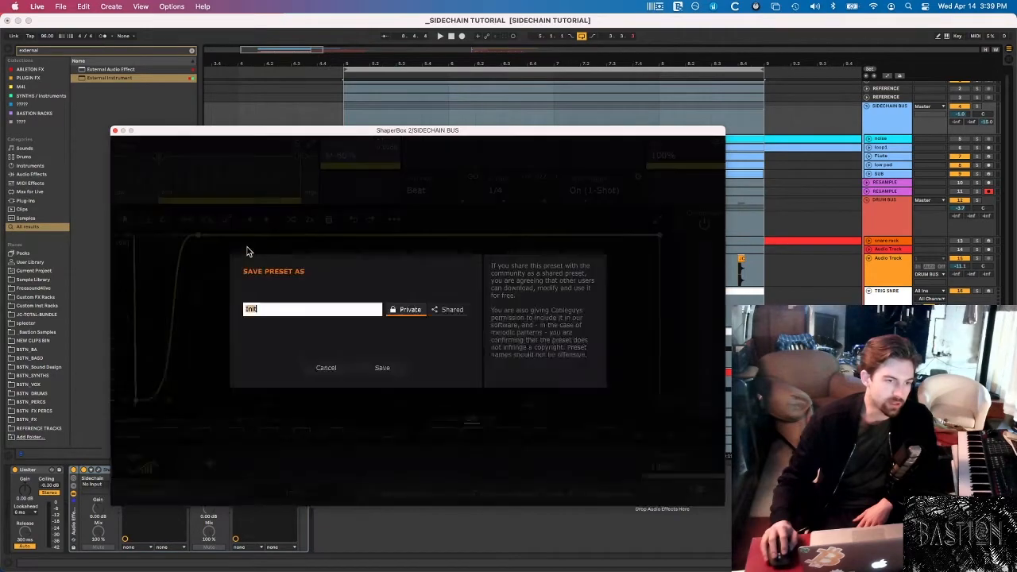
{"action": "left_click", "coordinate": [381, 367]}
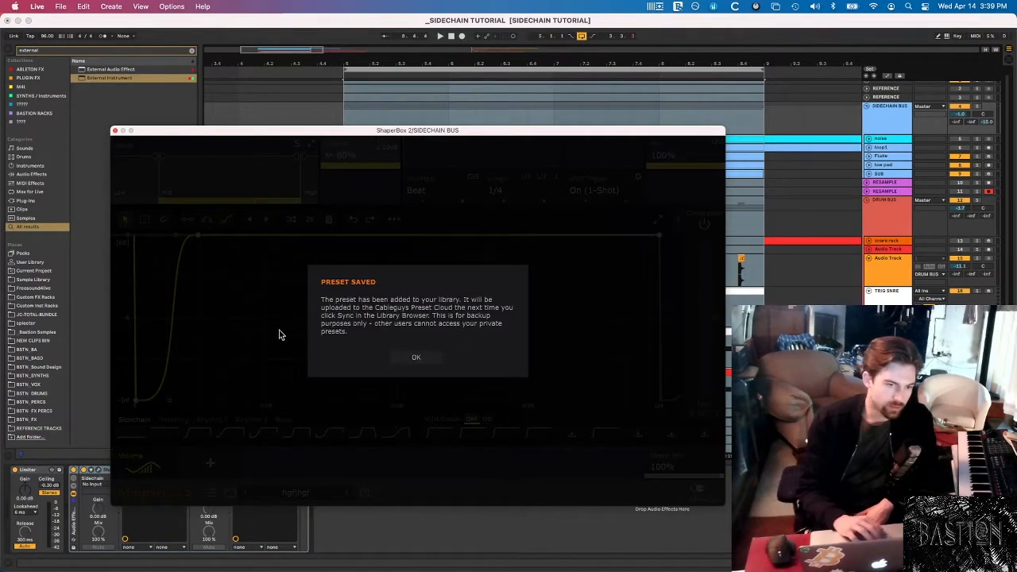
{"action": "left_click", "coordinate": [417, 356]}
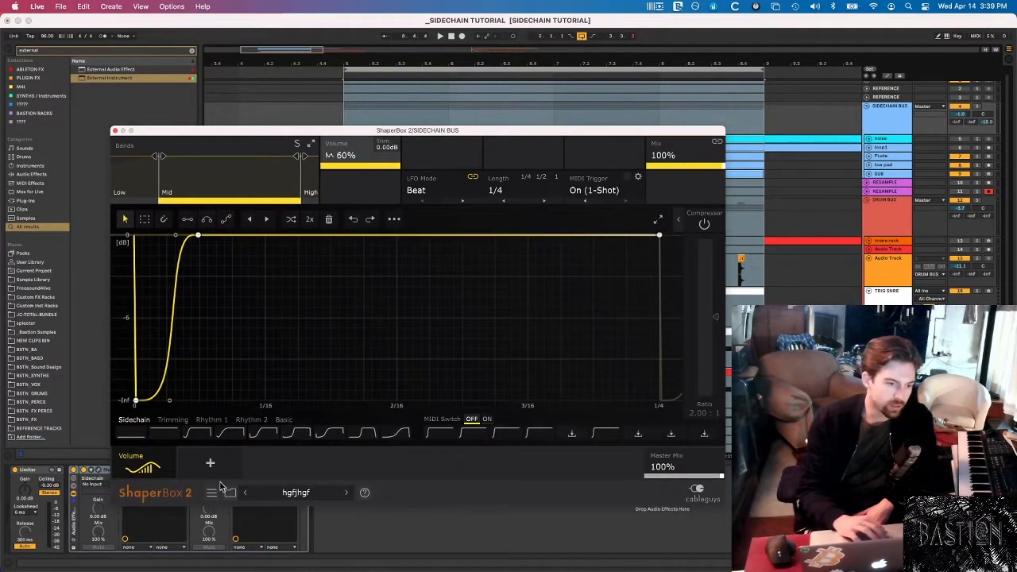
{"action": "left_click", "coordinate": [229, 493]}
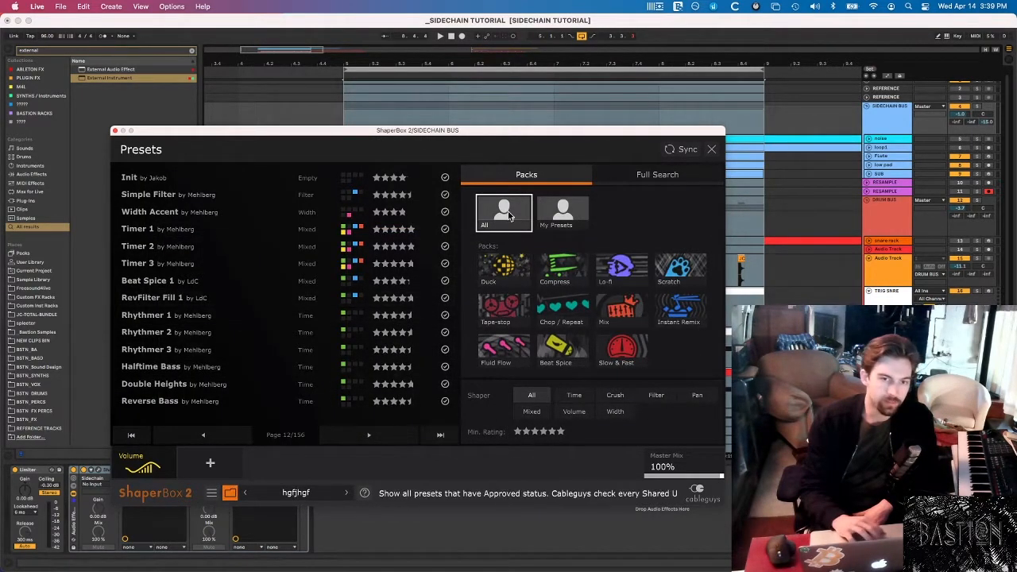
Load SNARE Schain 2ms, then browse Lo-fi, Chop / Repeat, Beat Spice and back to Duck packs.
{"action": "left_click", "coordinate": [563, 213]}
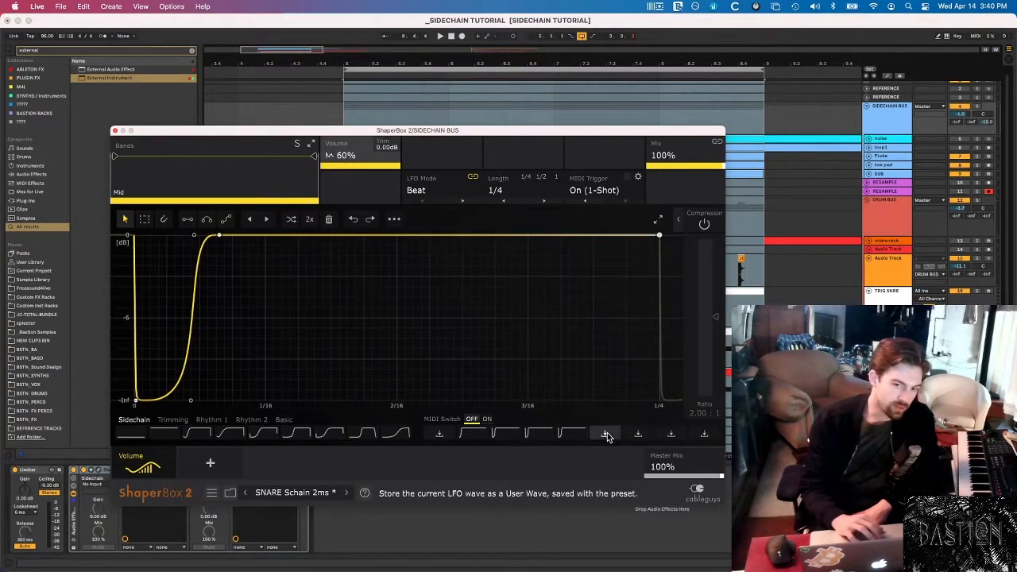
{"action": "mouse_move", "coordinate": [565, 436]}
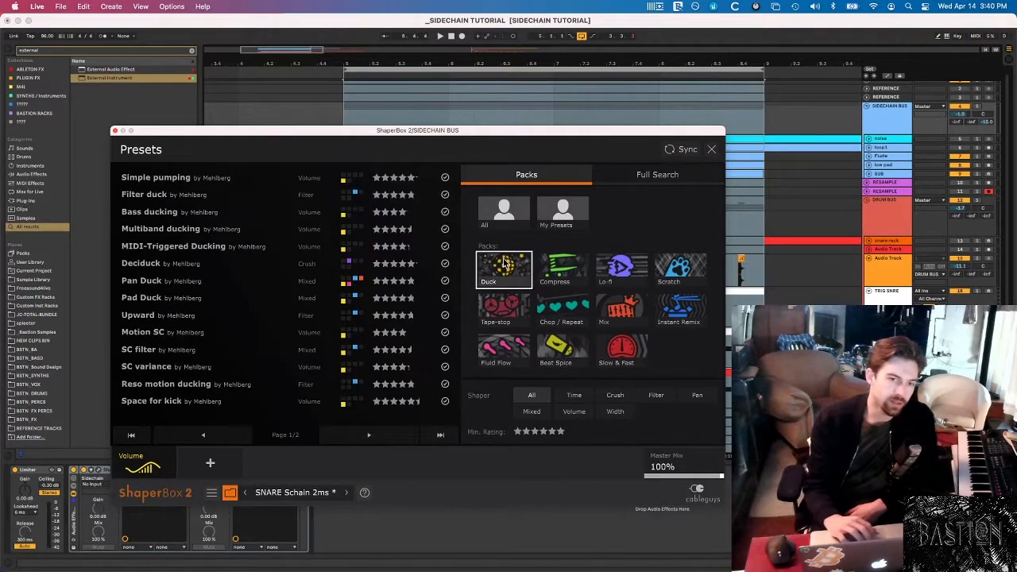
{"action": "left_click", "coordinate": [621, 271]}
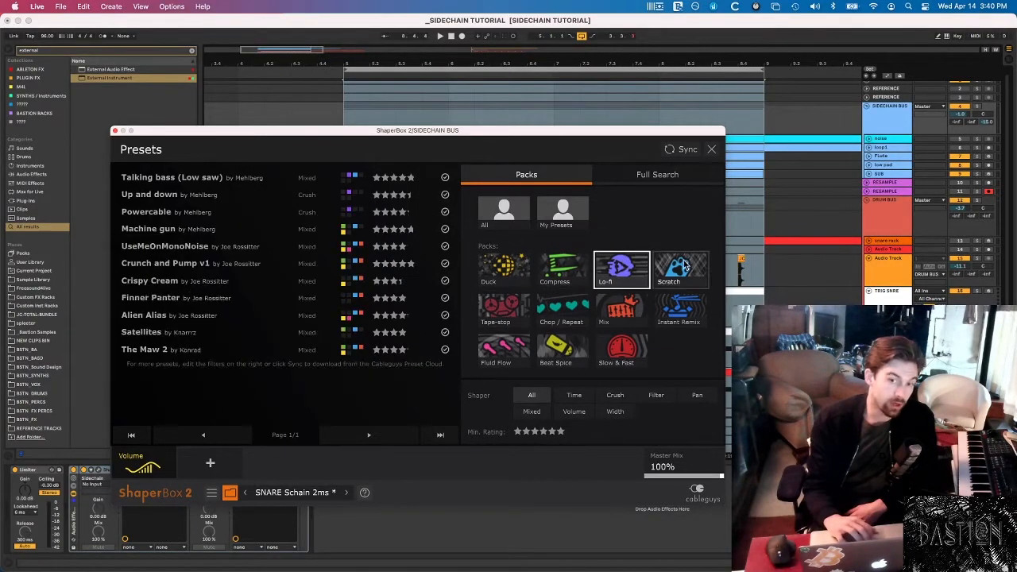
{"action": "left_click", "coordinate": [561, 310]}
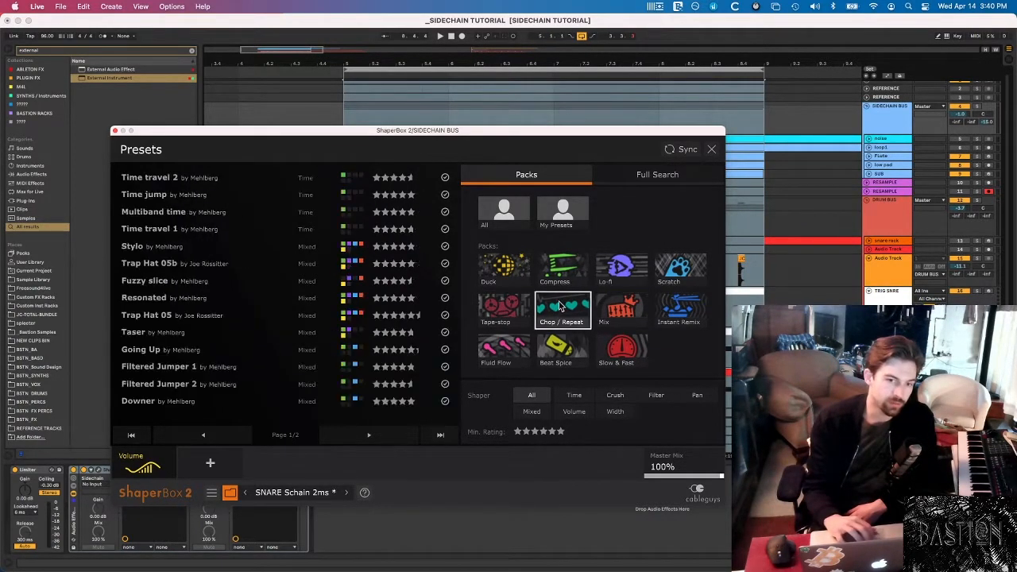
{"action": "left_click", "coordinate": [496, 310]}
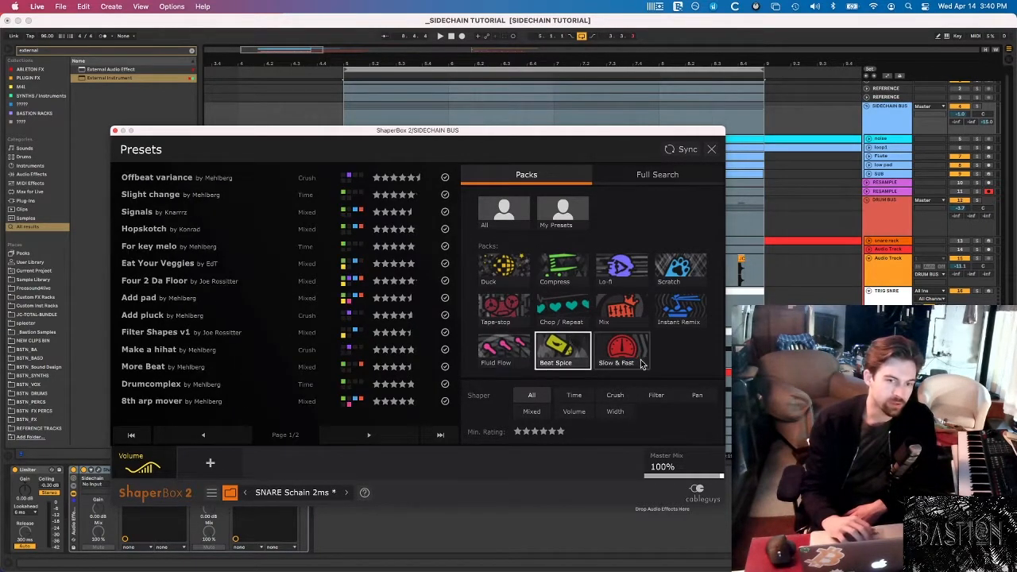
{"action": "left_click", "coordinate": [504, 270]}
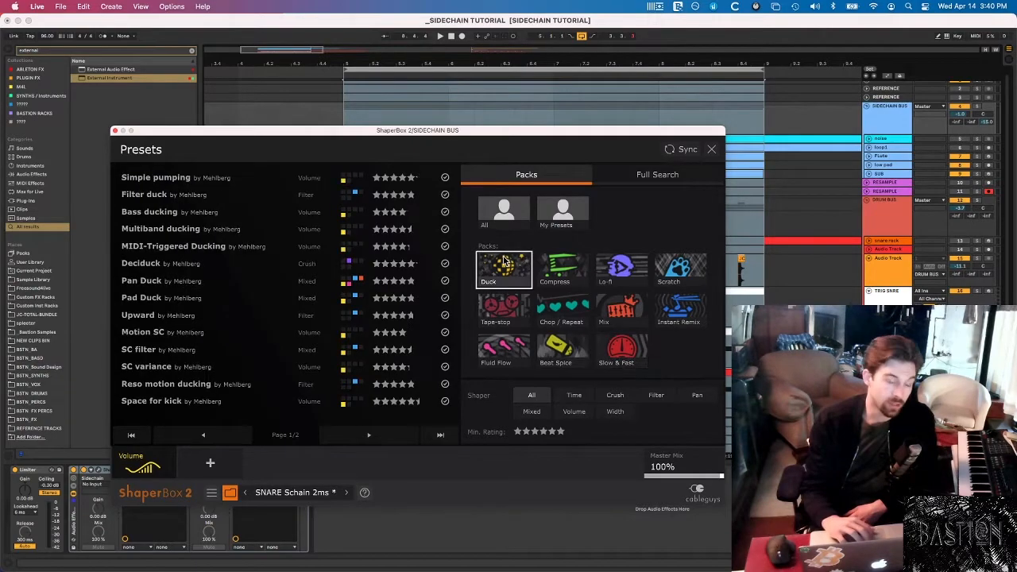